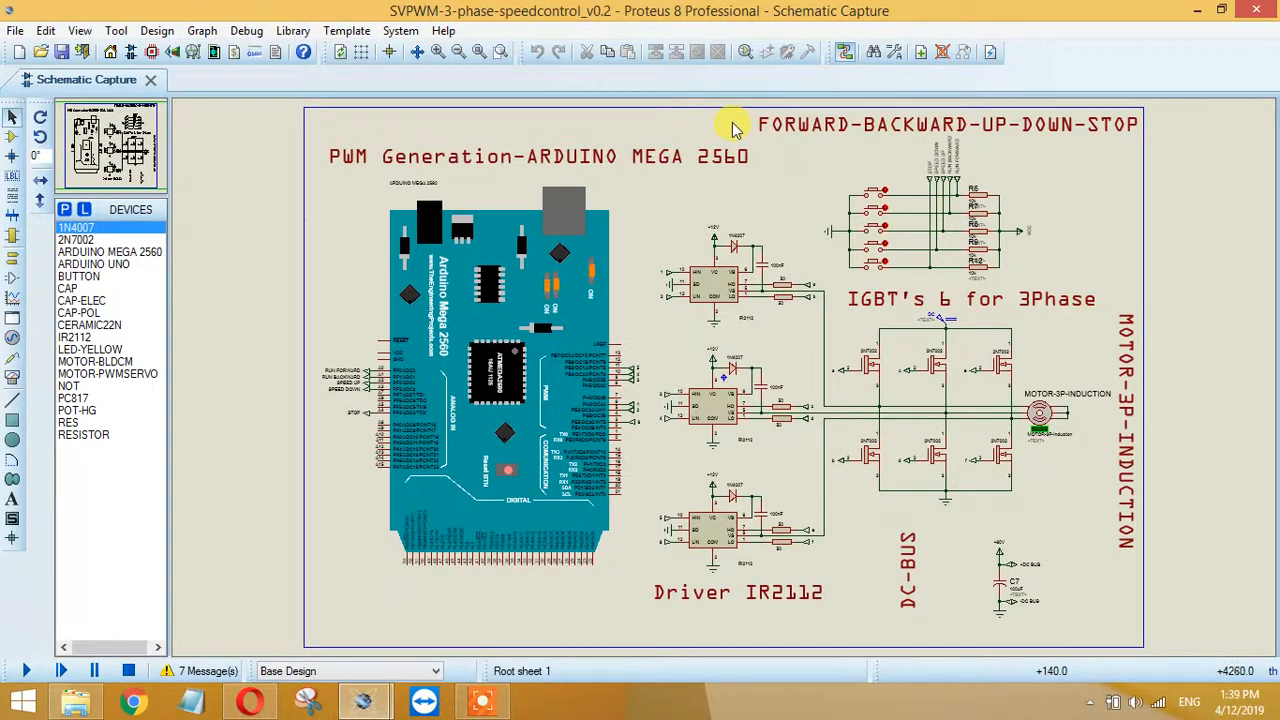
Step: Zoom into the push-button control circuit, operate a button, then return to the full schematic
click(537, 156)
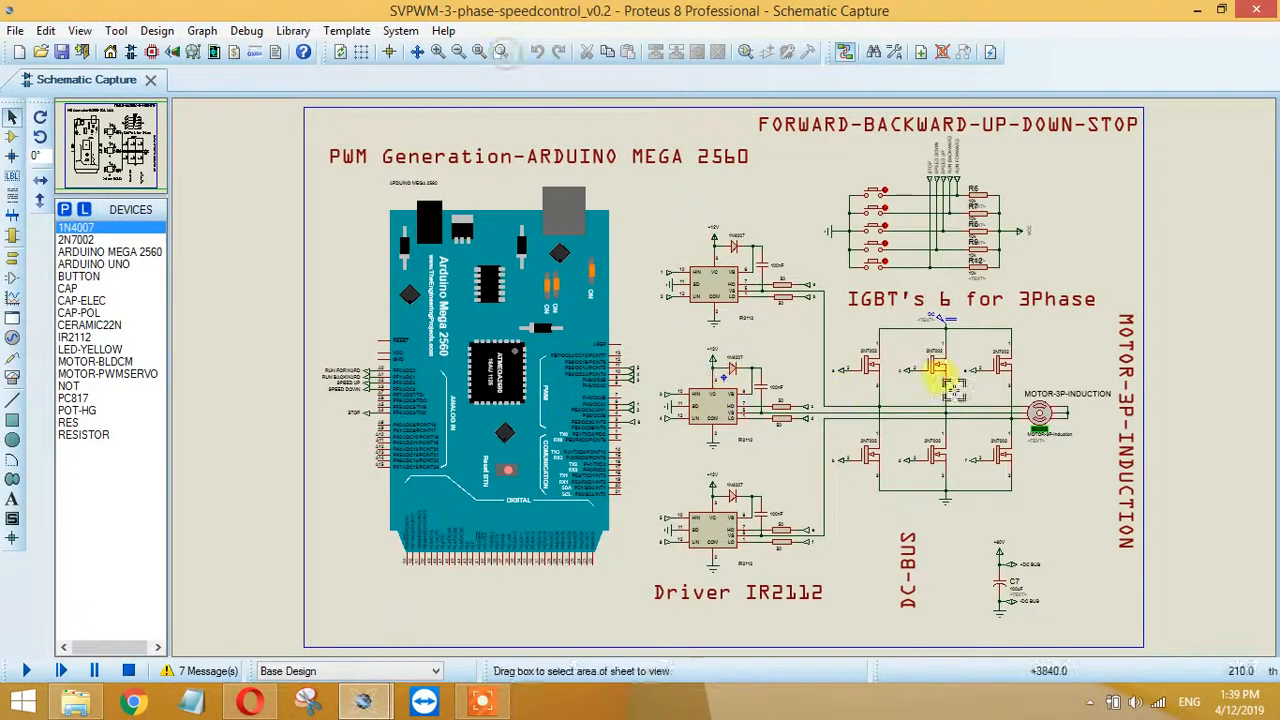
drag(960, 395, 815, 140)
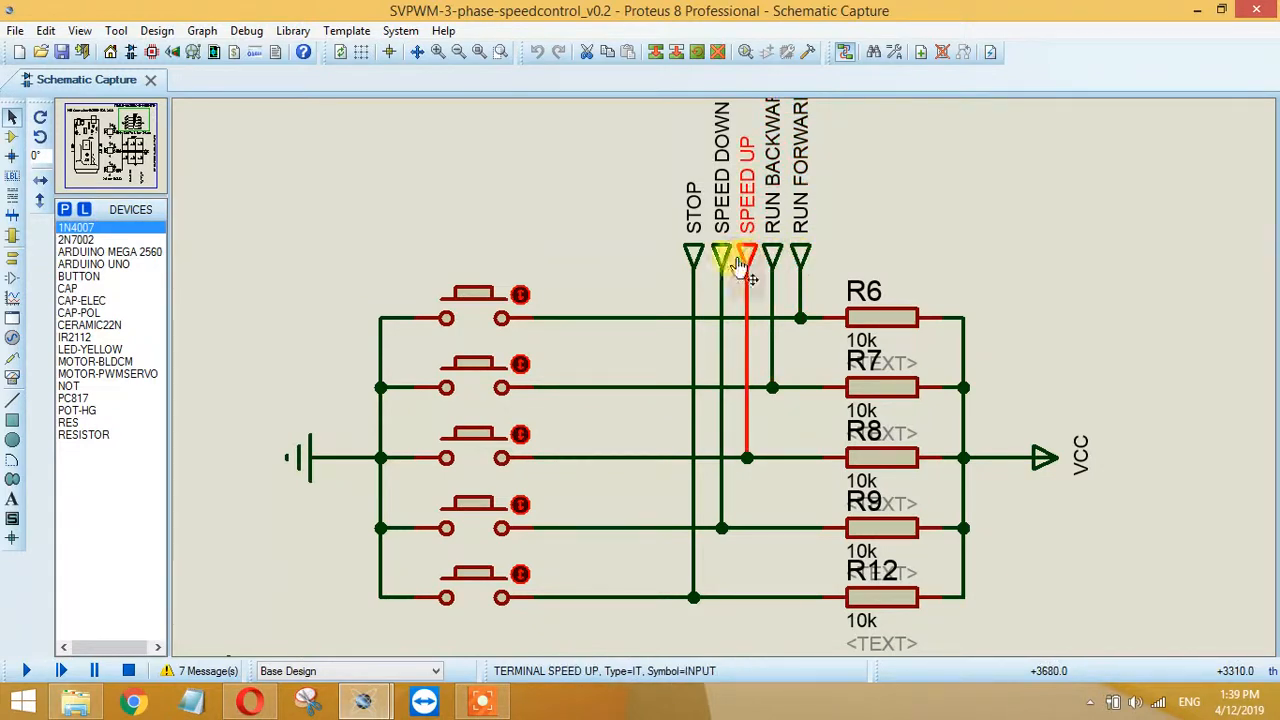
click(694, 255)
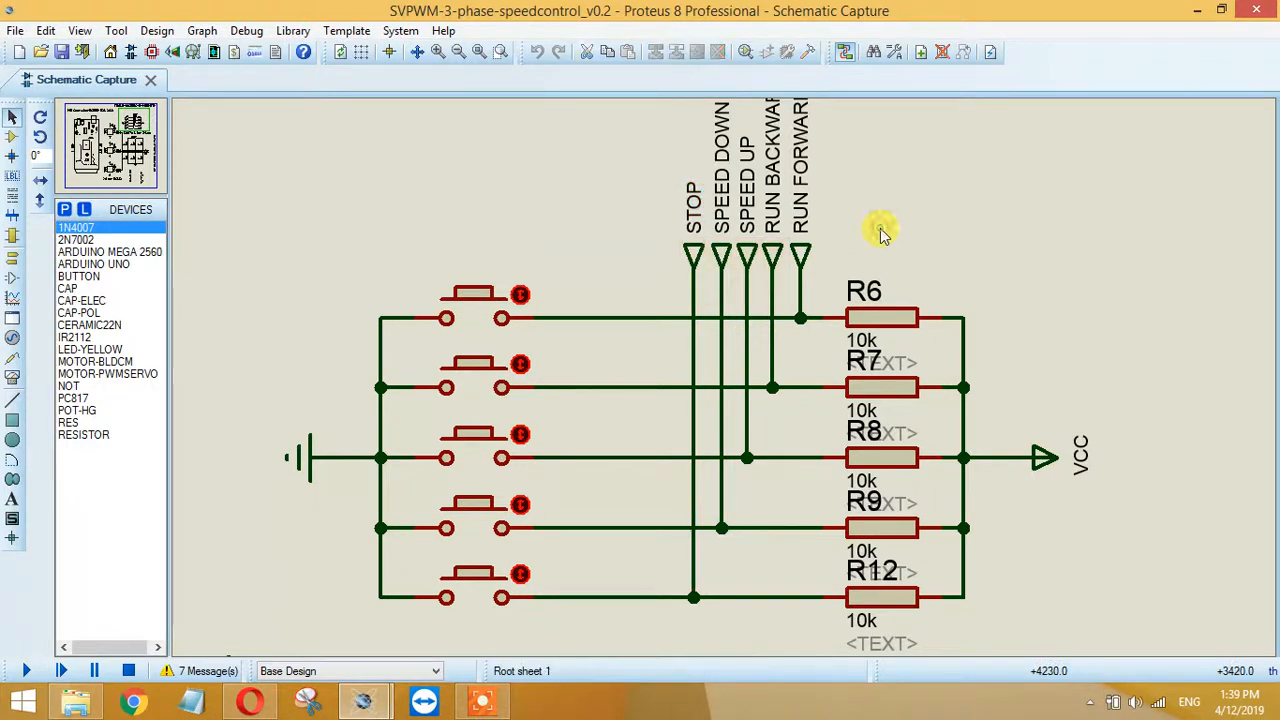
mouse_move(695, 265)
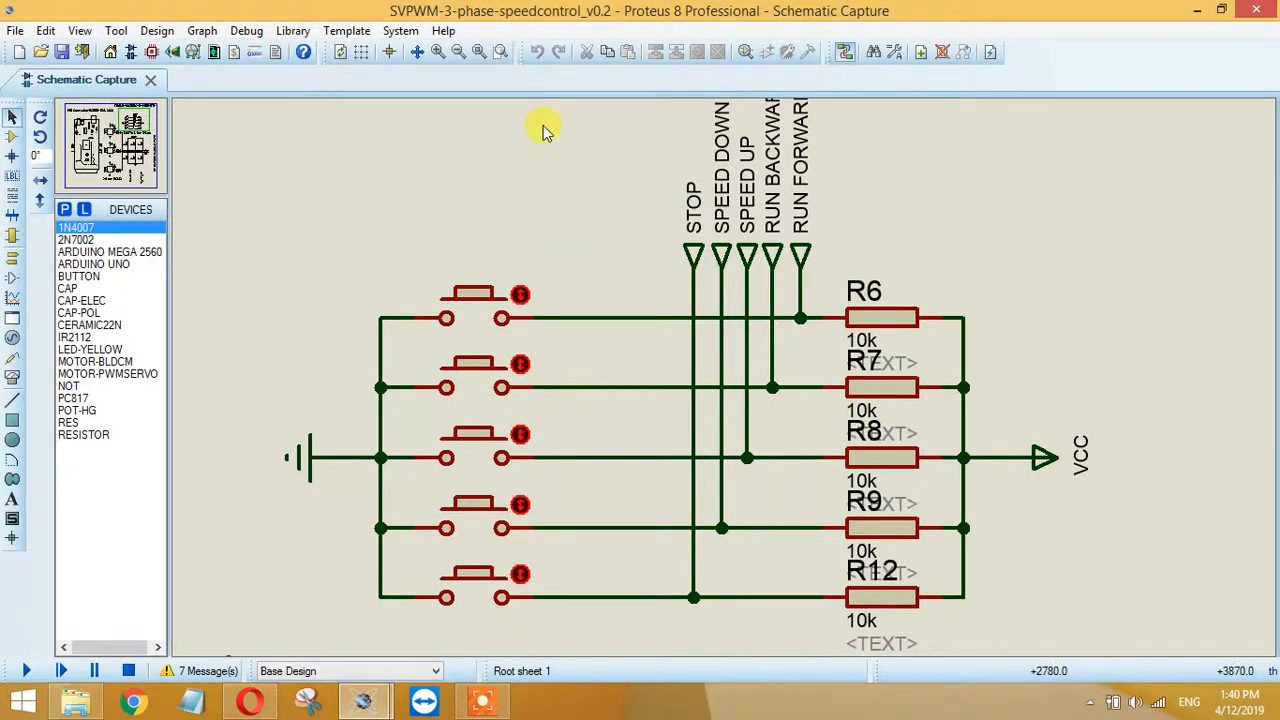
click(480, 52)
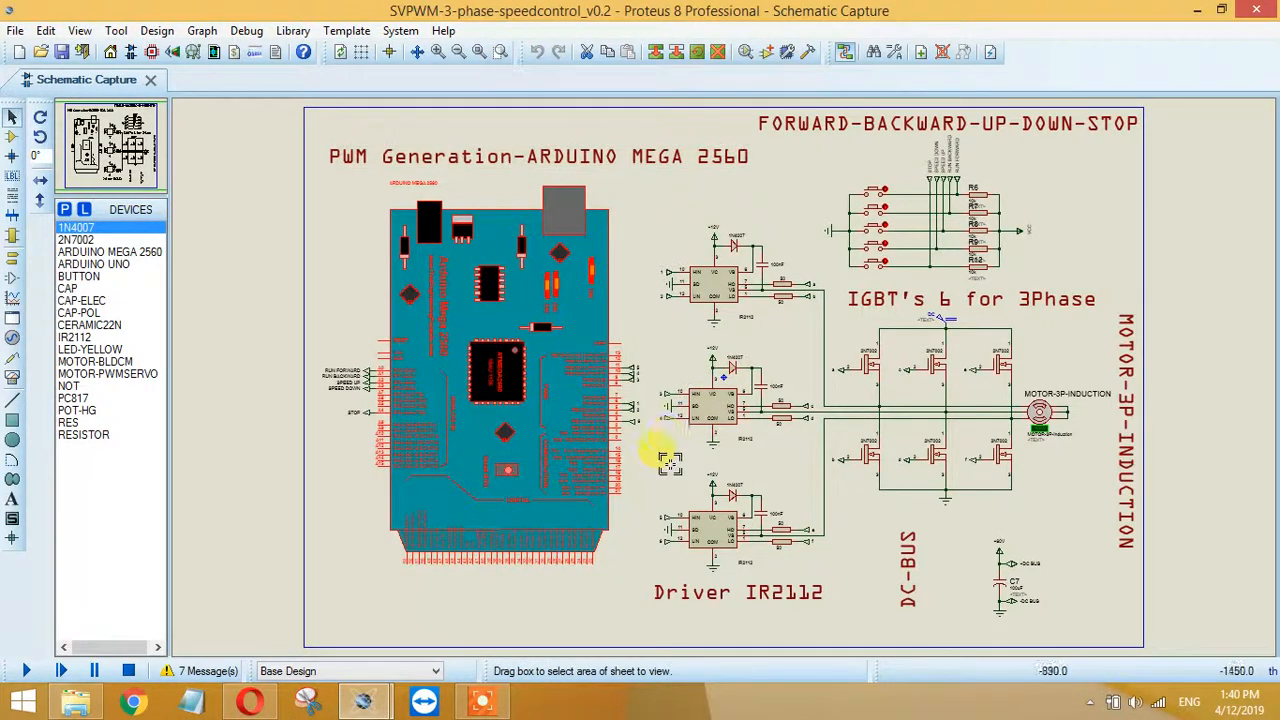
mouse_move(655, 445)
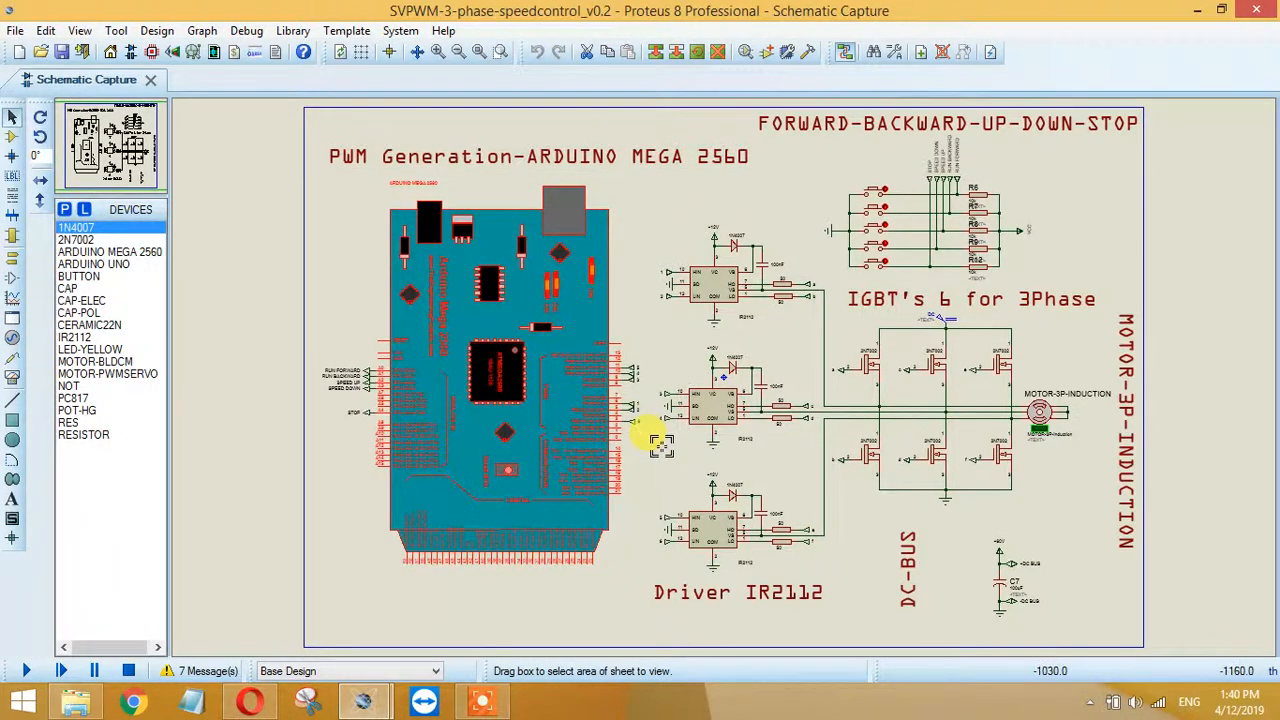
mouse_move(640, 410)
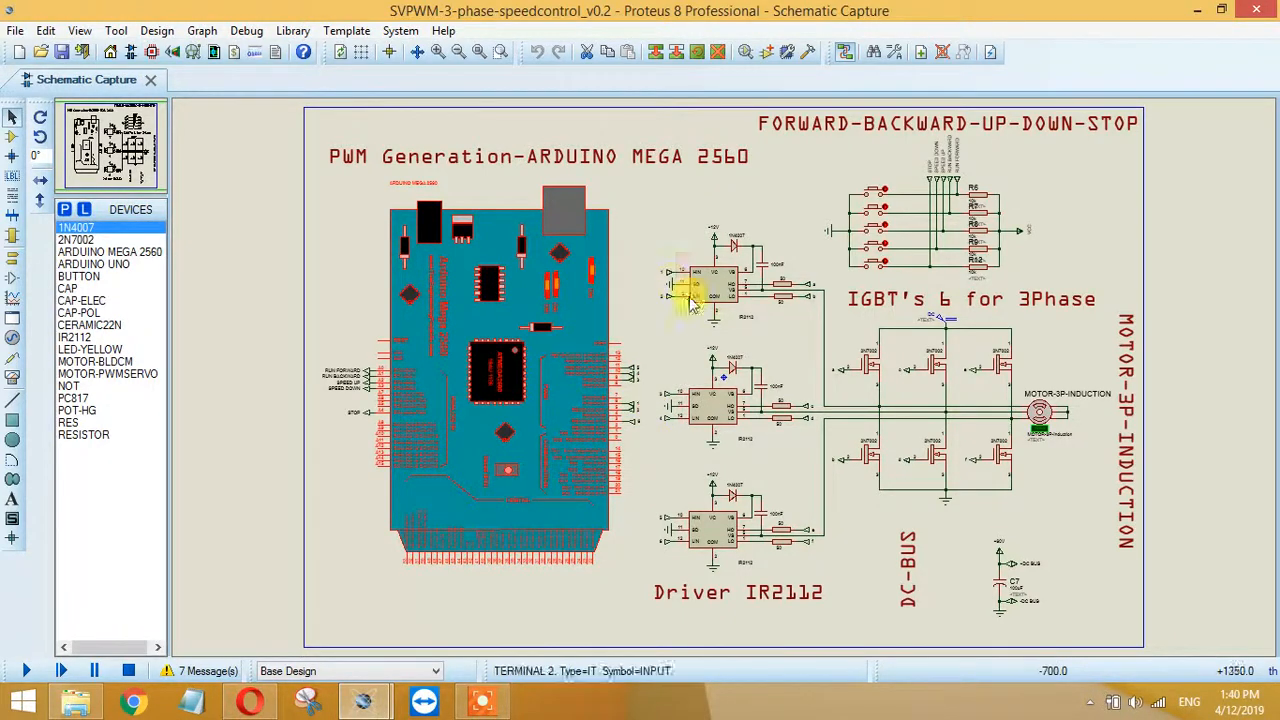
Step: Operate several parts of the control circuit, then start the circuit simulation
click(710, 285)
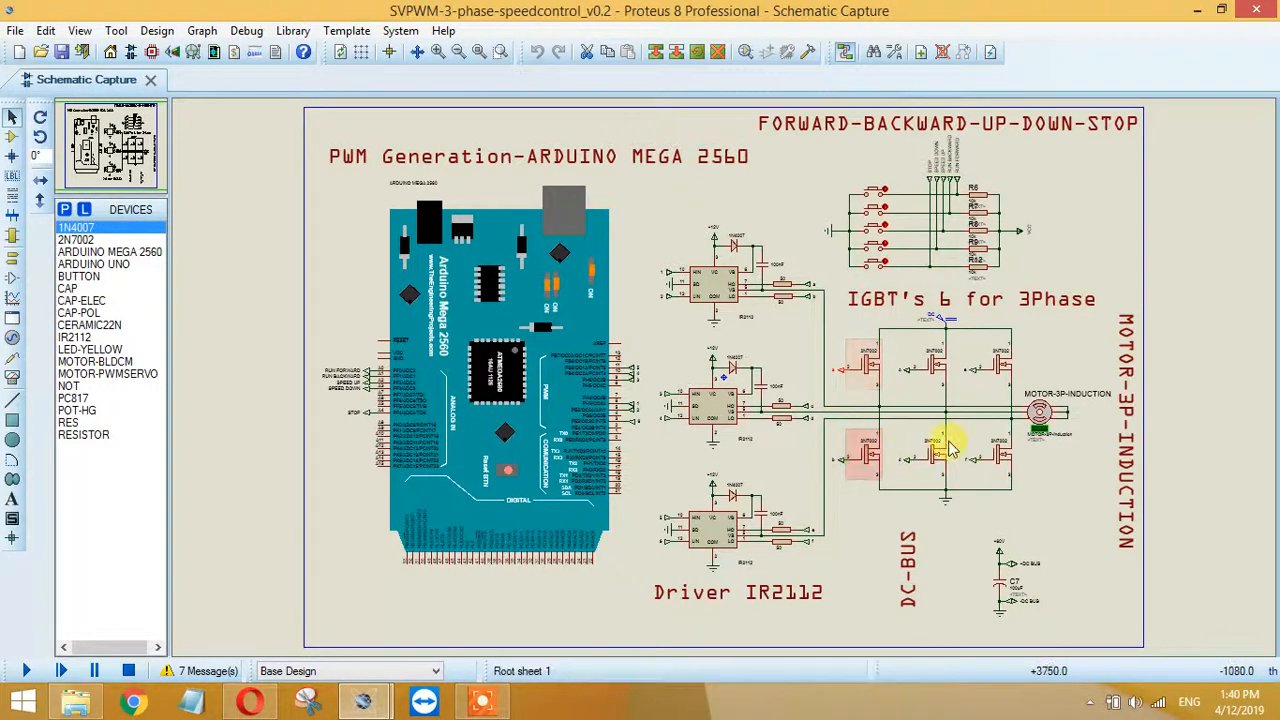
click(945, 460)
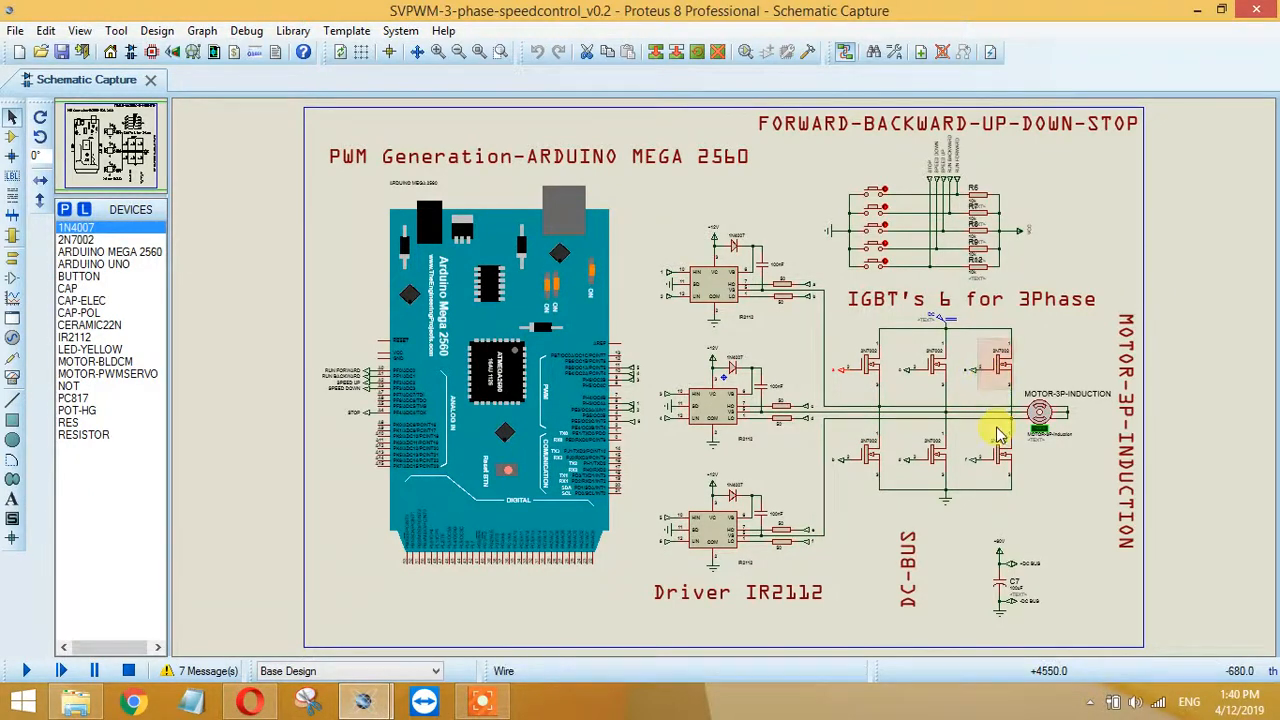
click(1040, 413)
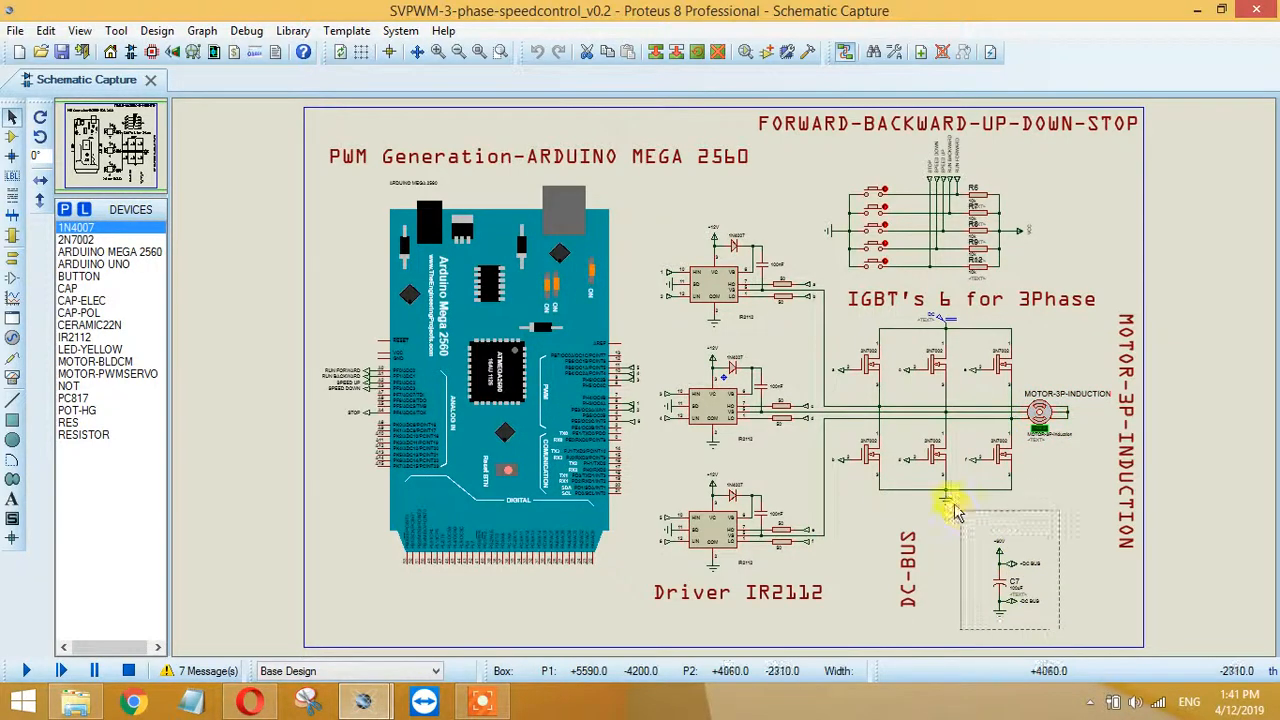
click(907, 565)
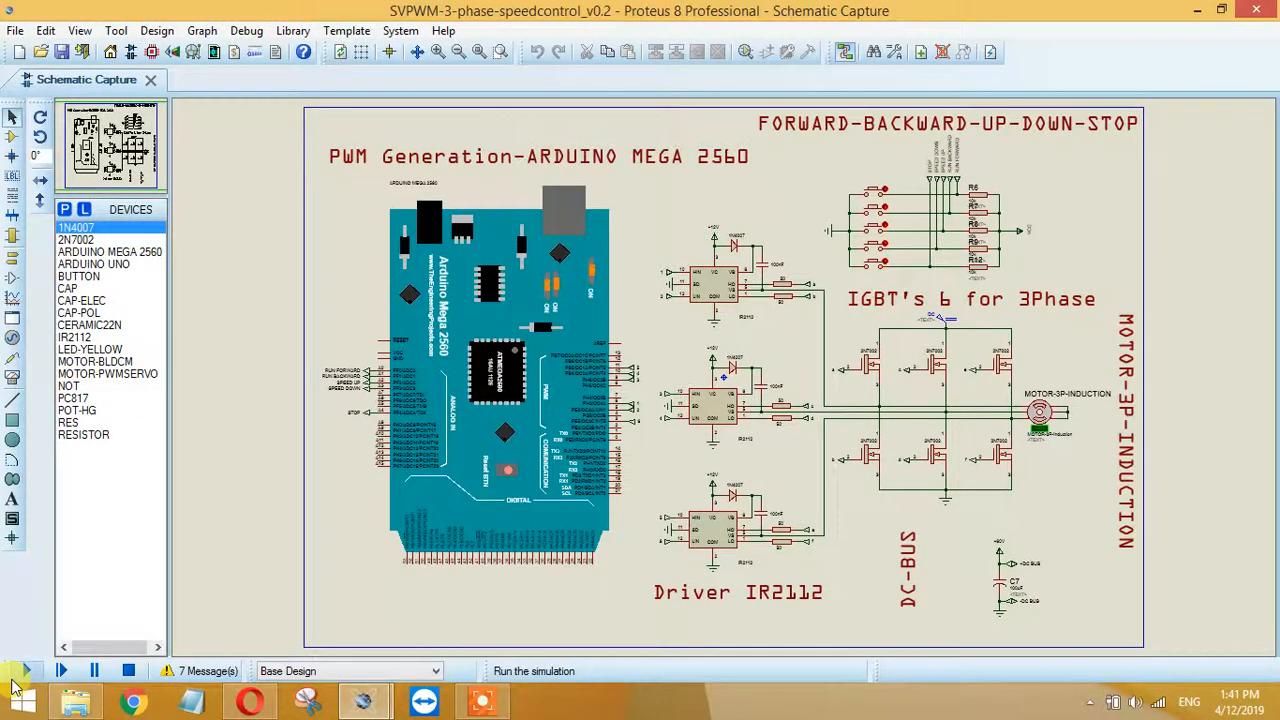
click(25, 671)
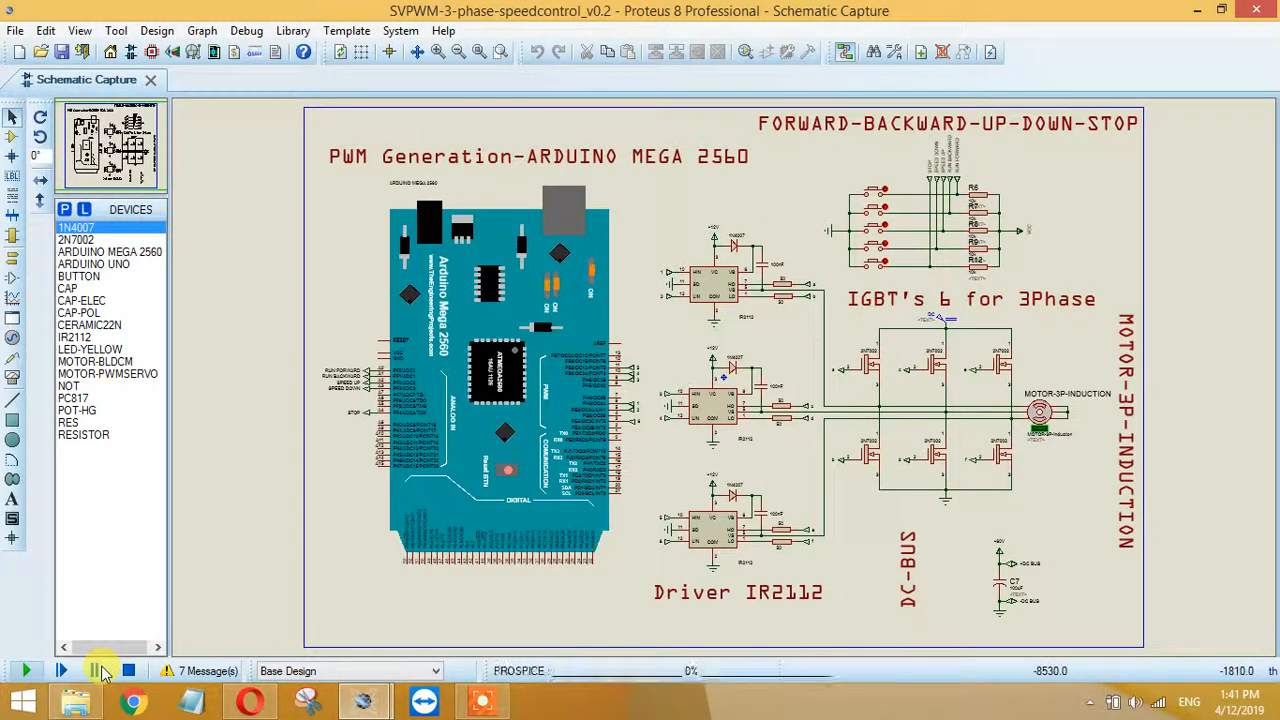
click(25, 671)
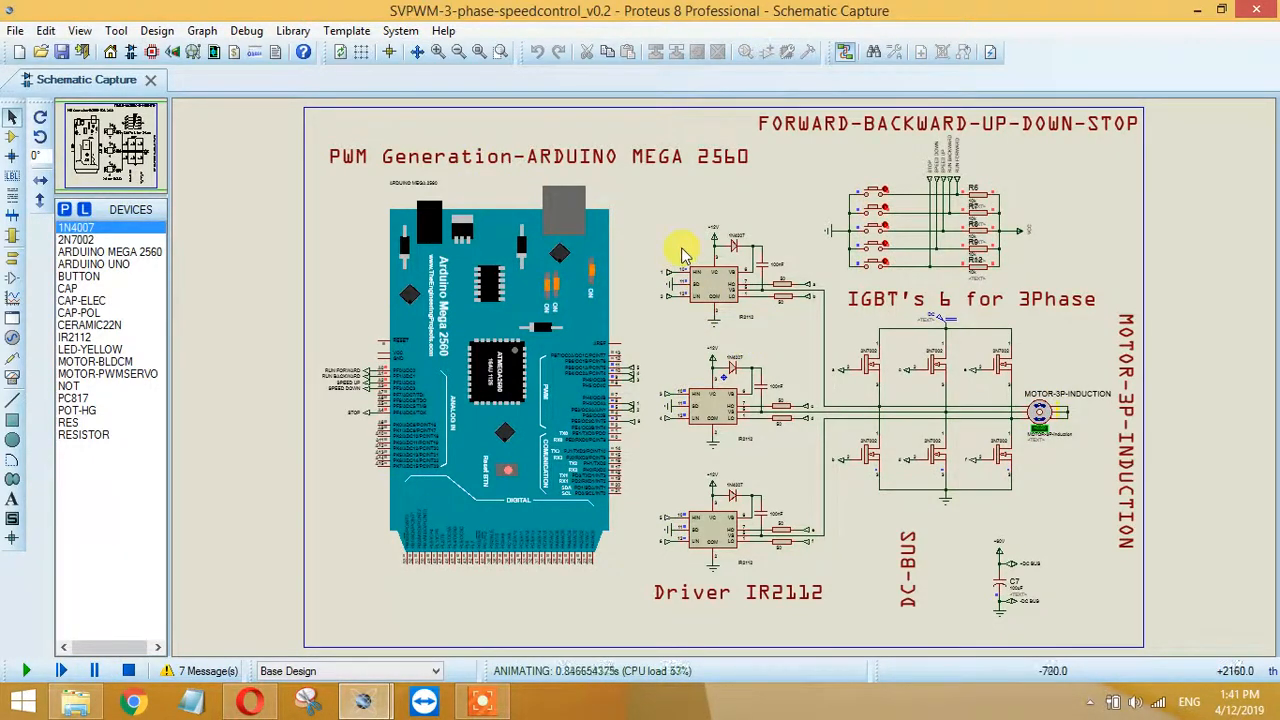
mouse_move(815, 320)
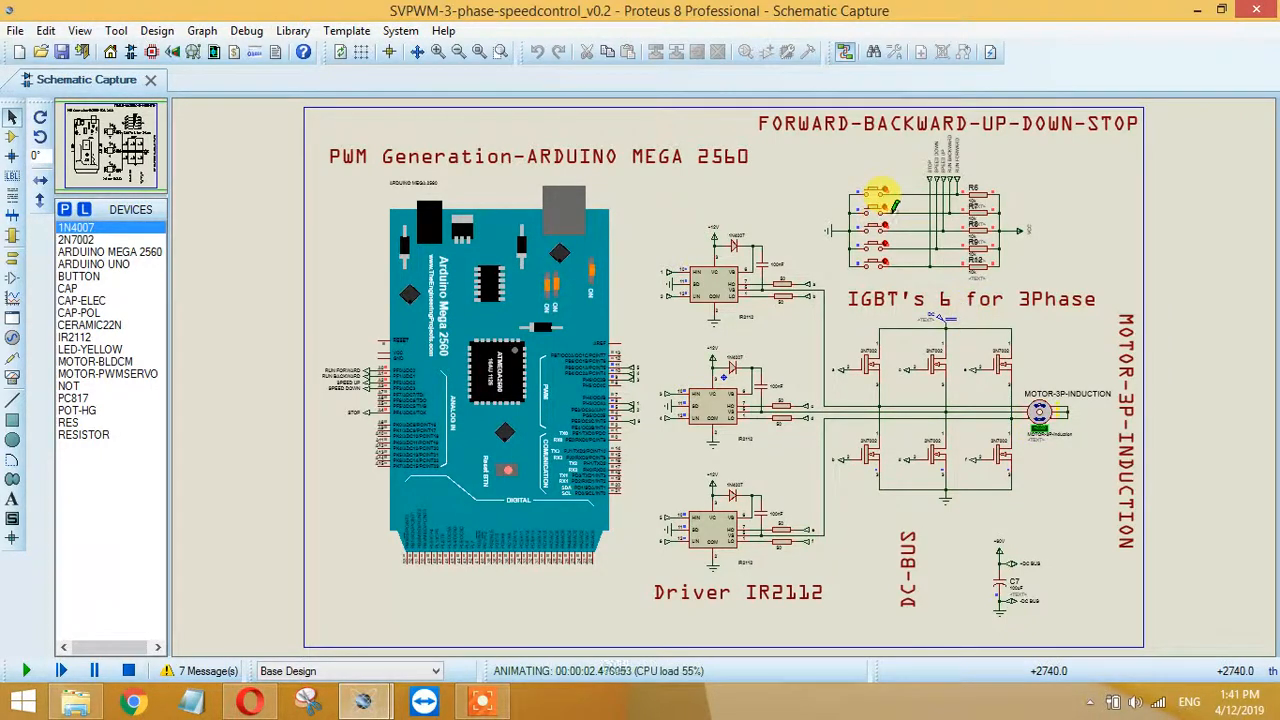
mouse_move(875, 200)
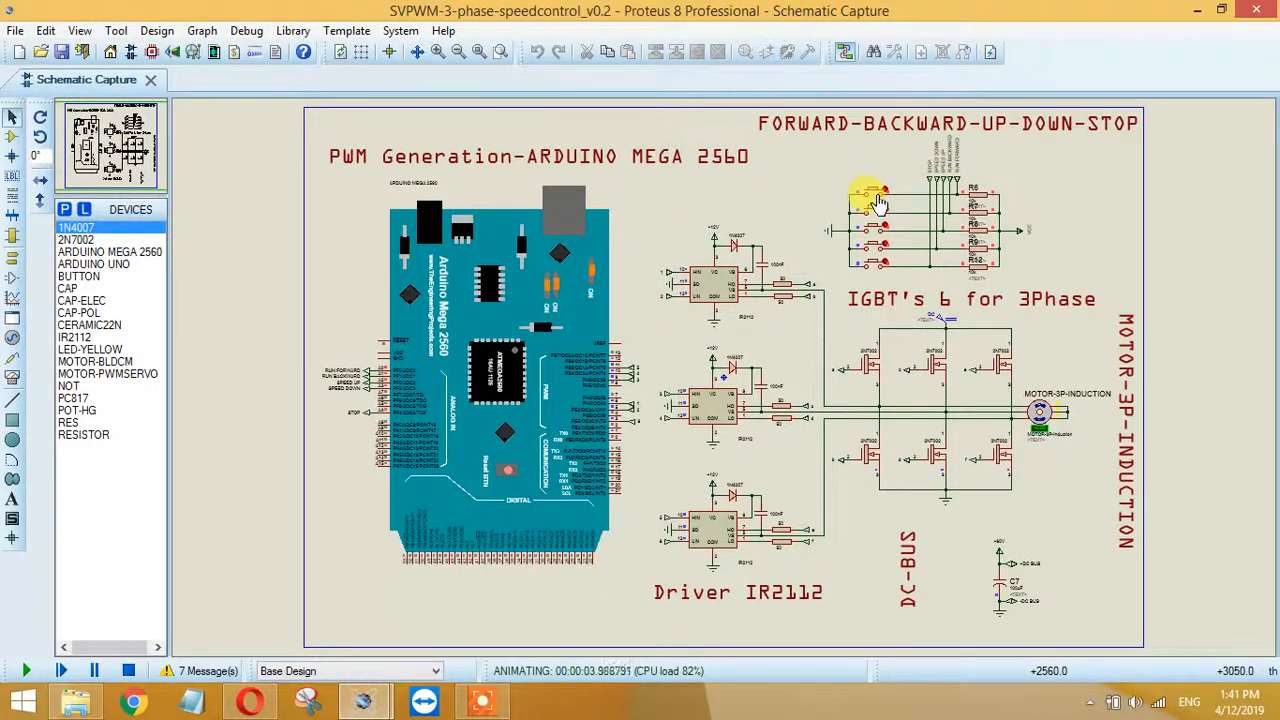
mouse_move(985, 355)
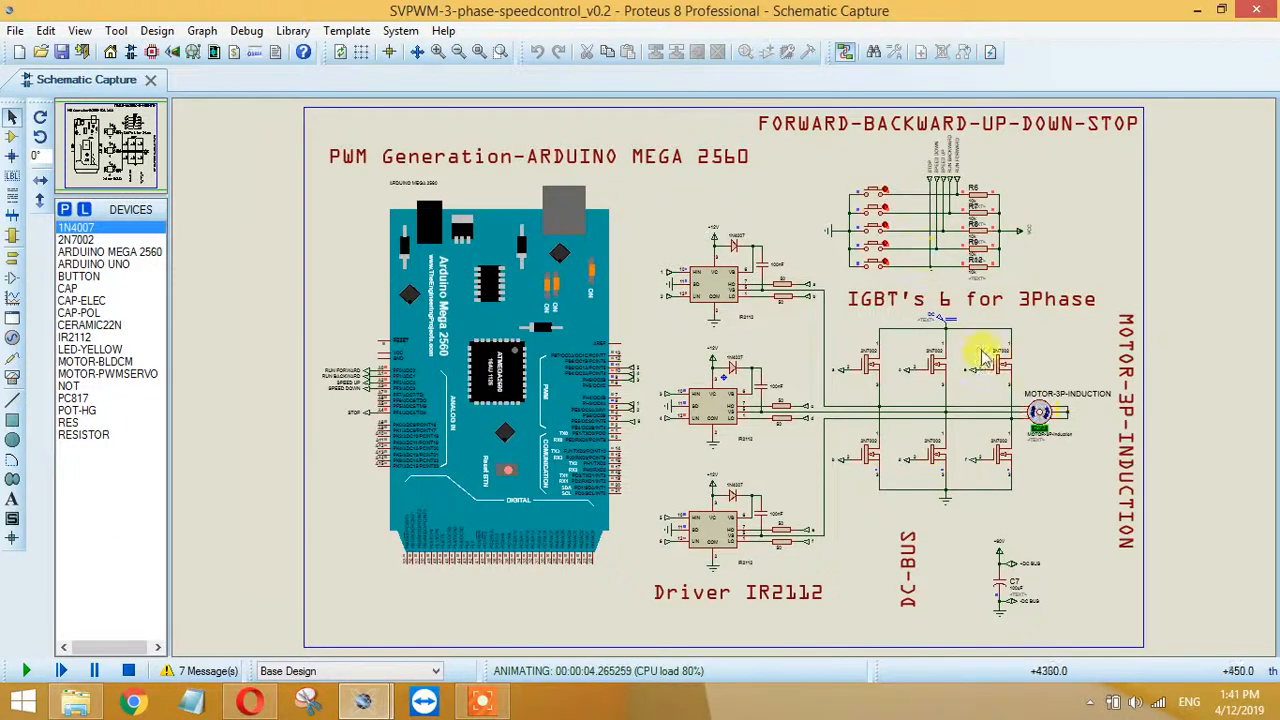
mouse_move(990, 450)
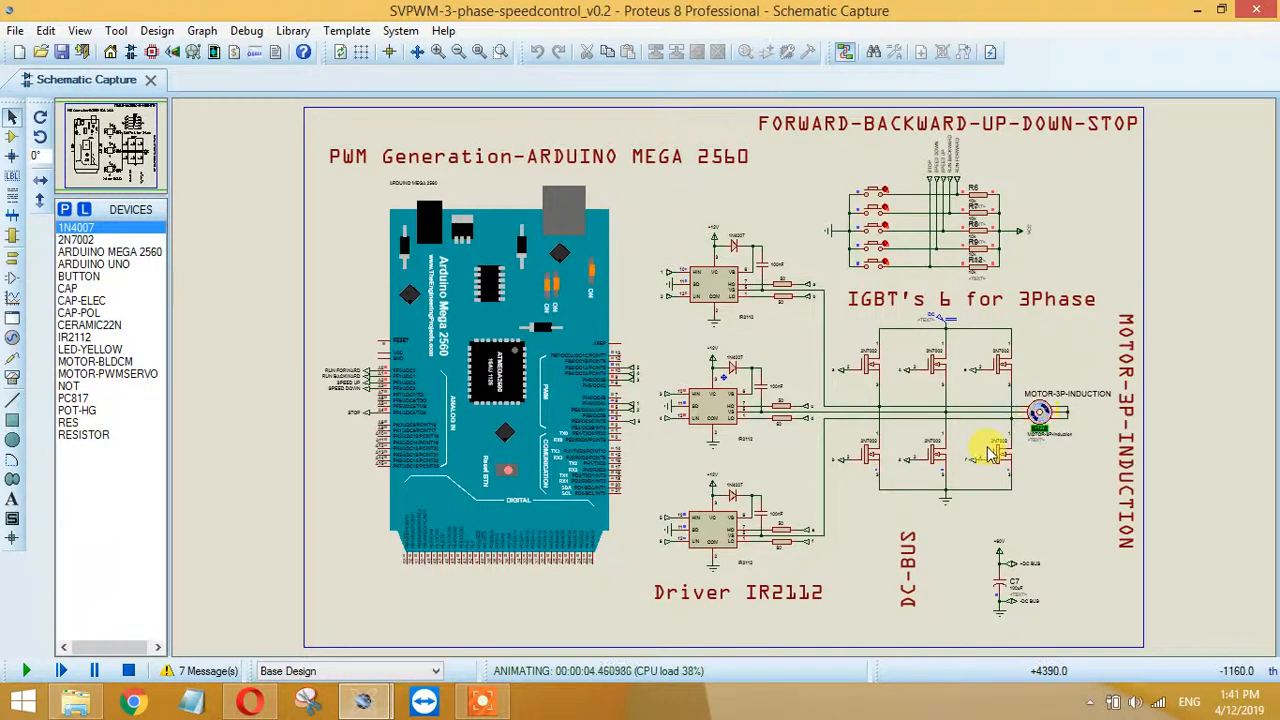